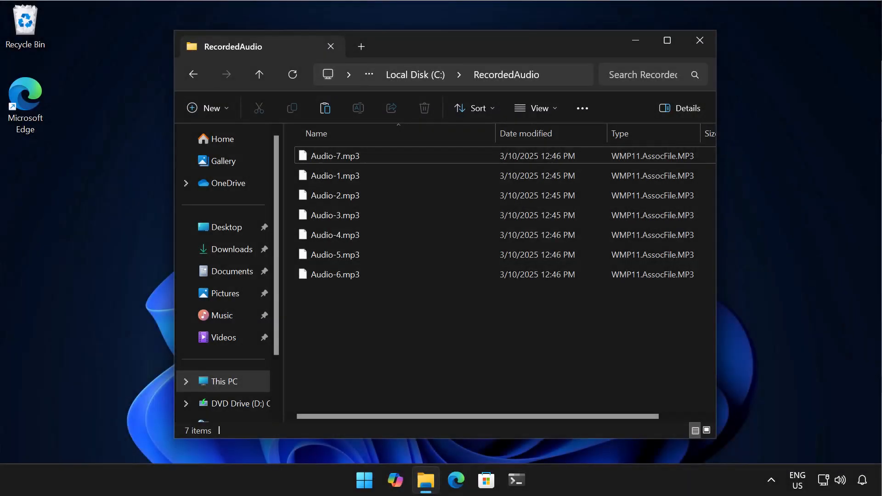
mouse_move(636, 112)
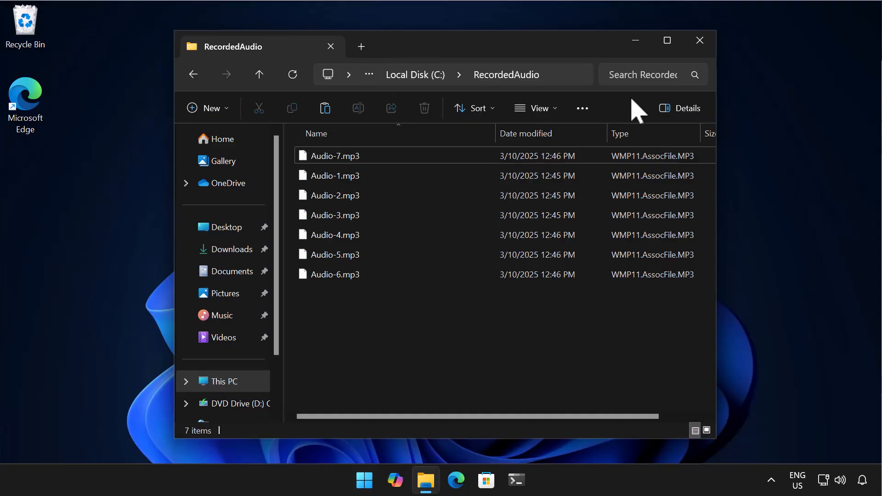
mouse_move(565, 90)
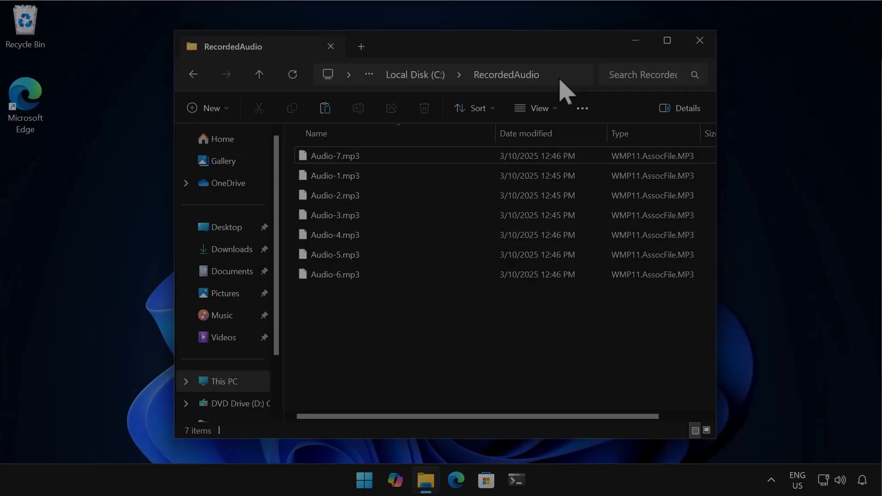
Step: Type wsl into the address bar of the RecordedAudio folder
type("wsl")
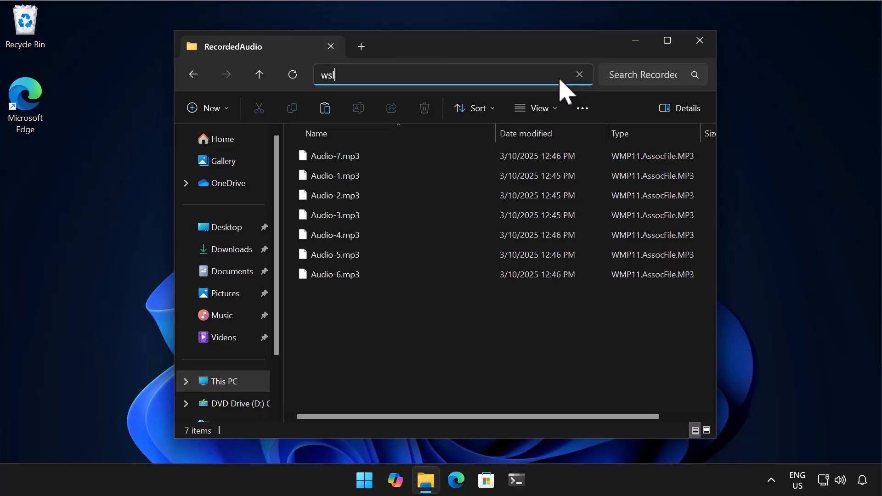
Step: Launch WSL Ubuntu in a maximized terminal and list the RecordedAudio files with ls -la
key("Enter")
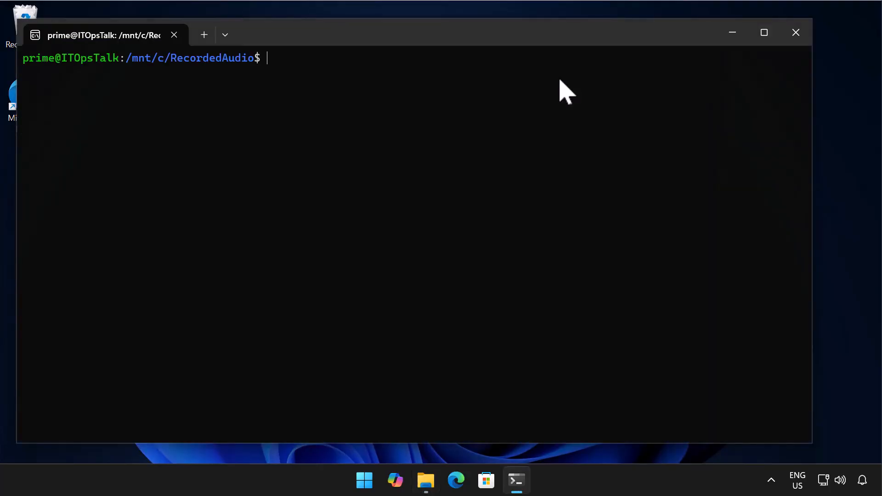
mouse_move(522, 48)
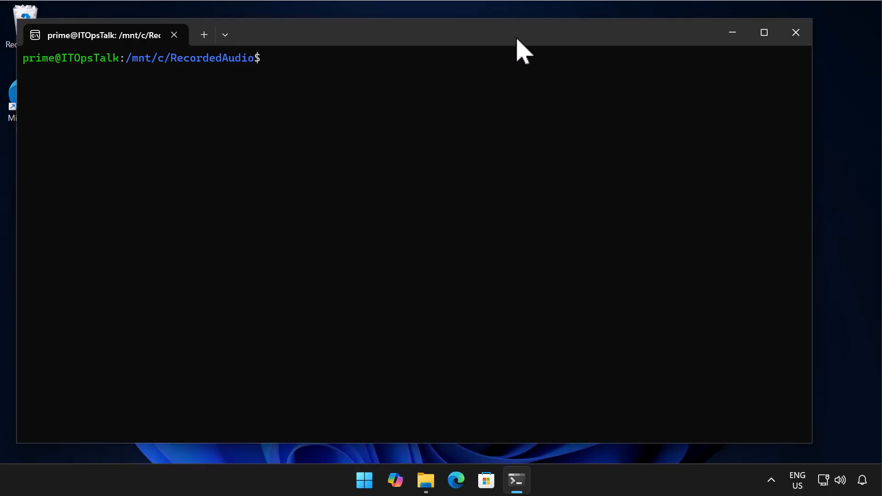
left_click(764, 32)
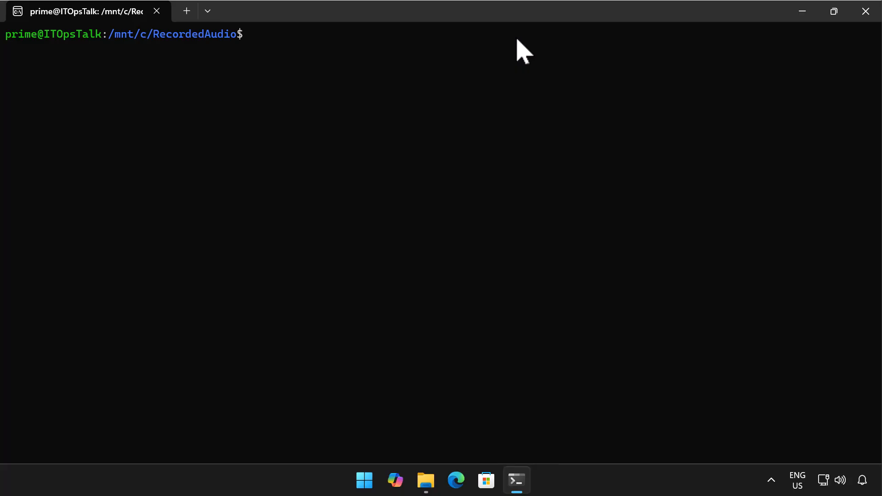
type("ls -la")
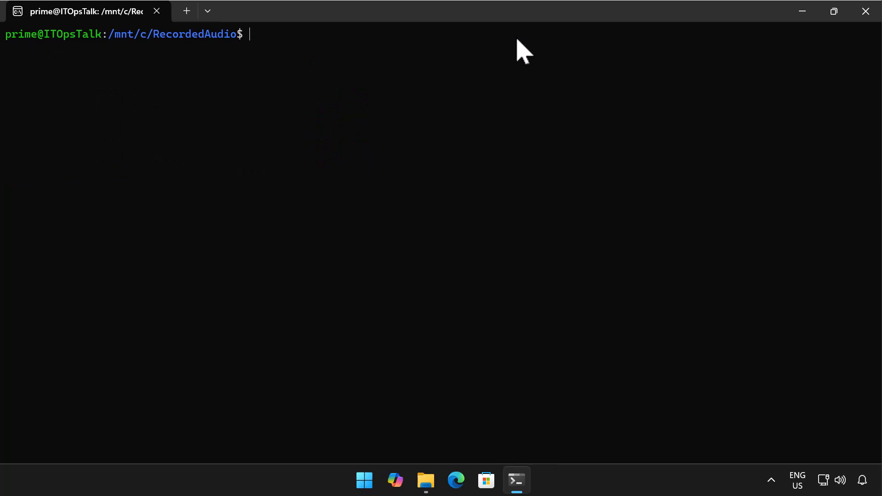
Step: Install python3-pip with sudo apt, entering the password and confirming with Y
type("sudo apt install python3-pip")
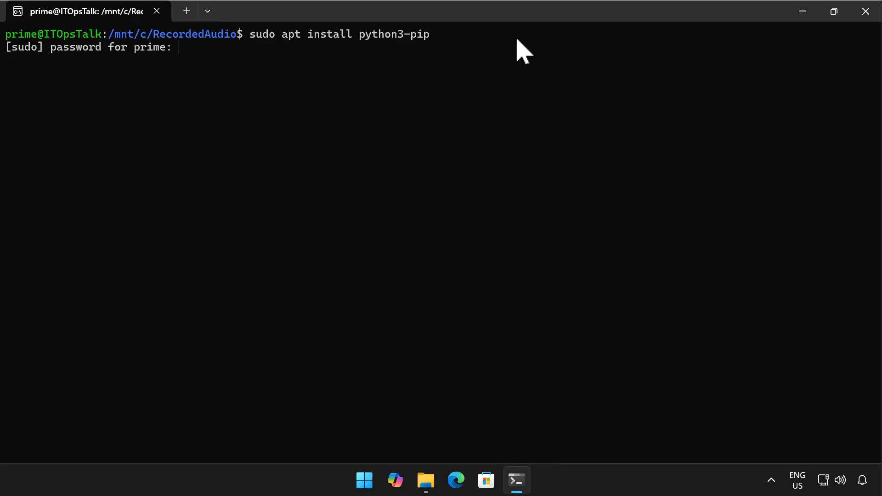
key("Enter")
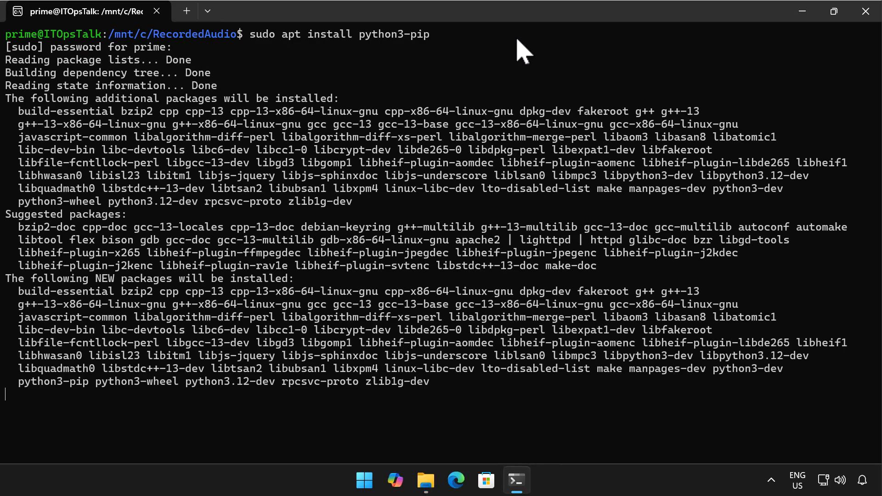
type("Y")
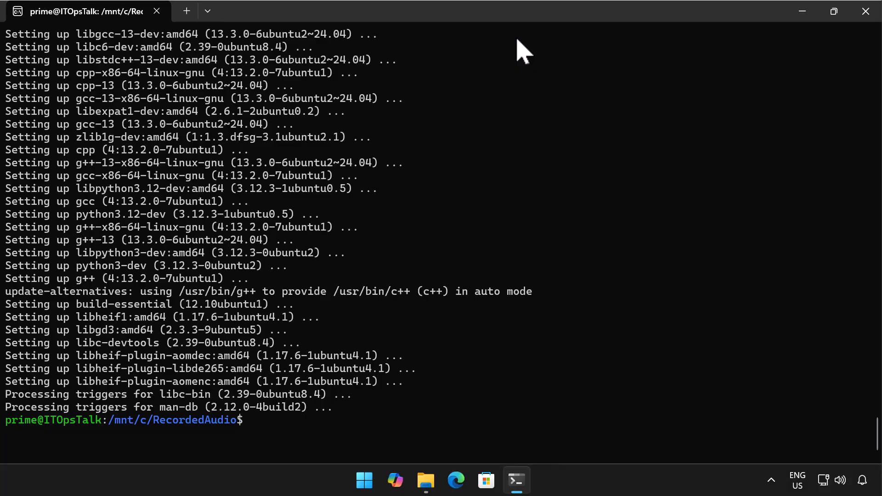
Step: Install ffmpeg with sudo apt, confirming with Y, then pip install openai-whisper
type("sudo apt instal")
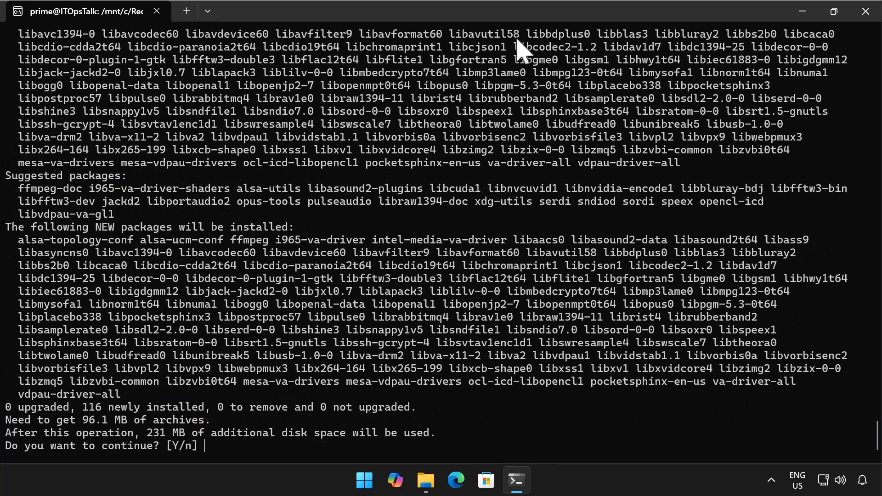
type("Y")
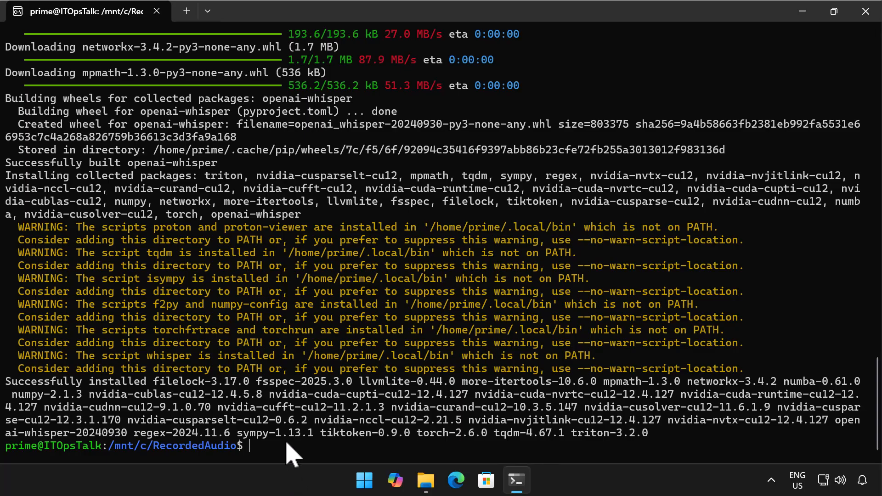
Step: Clear the screen and start editing transcribe.py in vi
type("c")
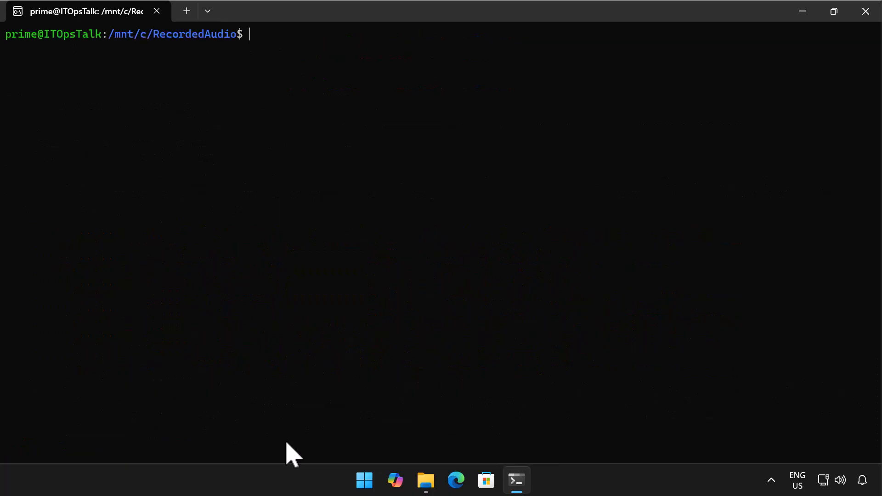
type("vi transcrib")
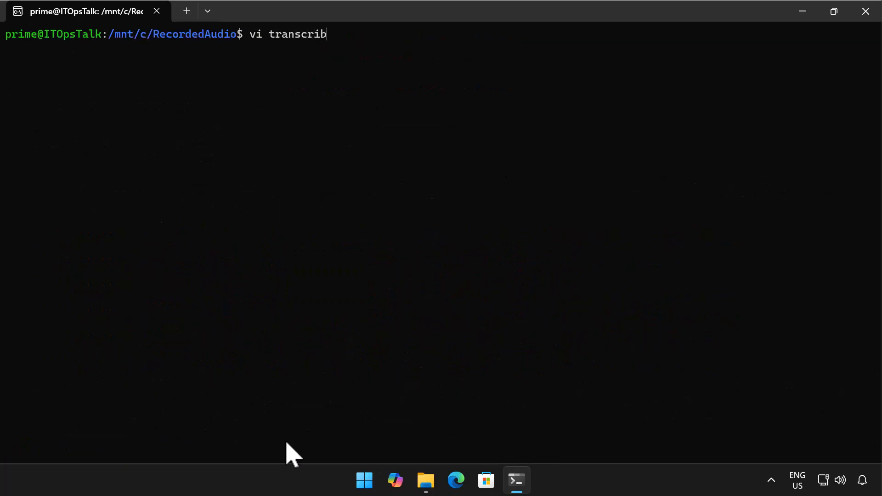
type("e.py")
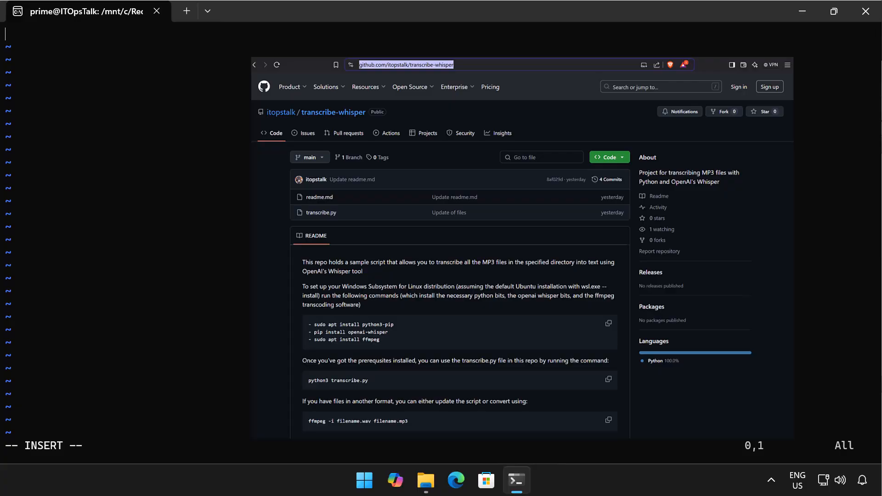
mouse_move(133, 157)
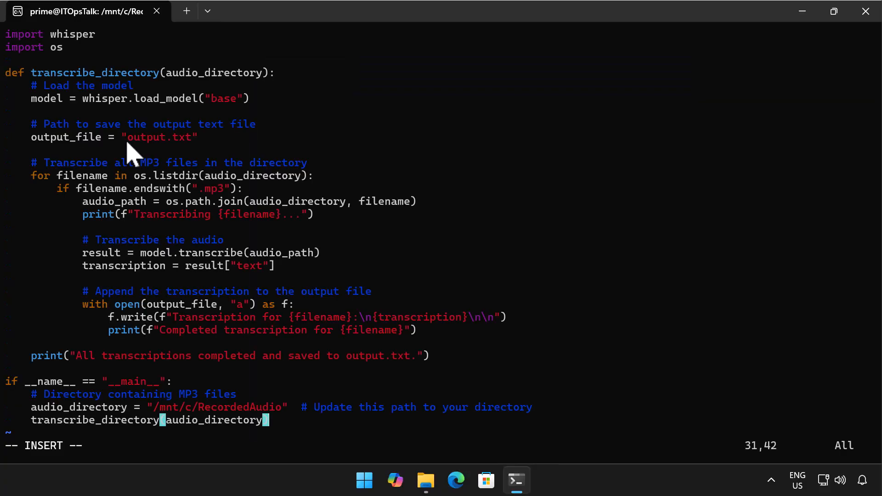
mouse_move(562, 267)
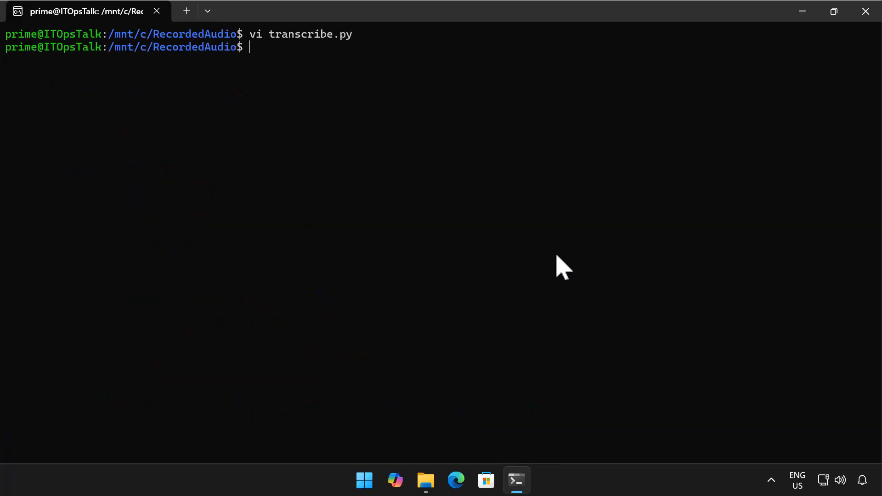
Step: Run python3 transcribe.py on the seven MP3s, then ls to confirm output.txt
type("p")
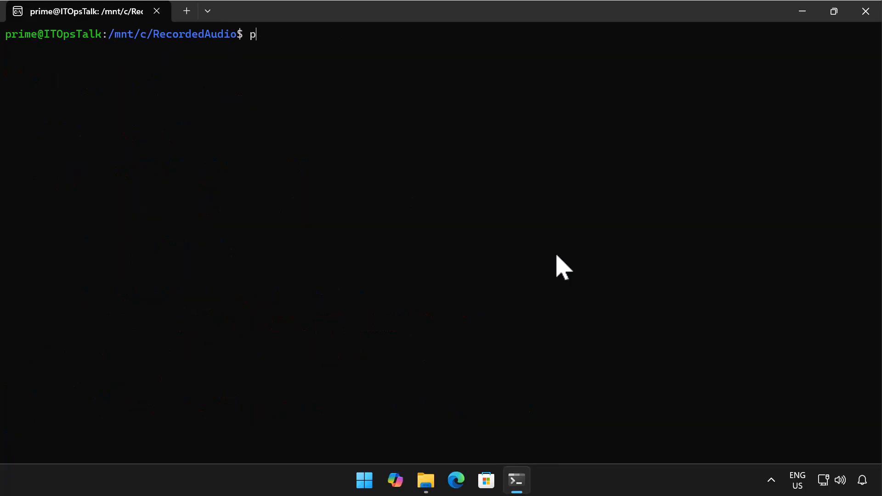
type("ython")
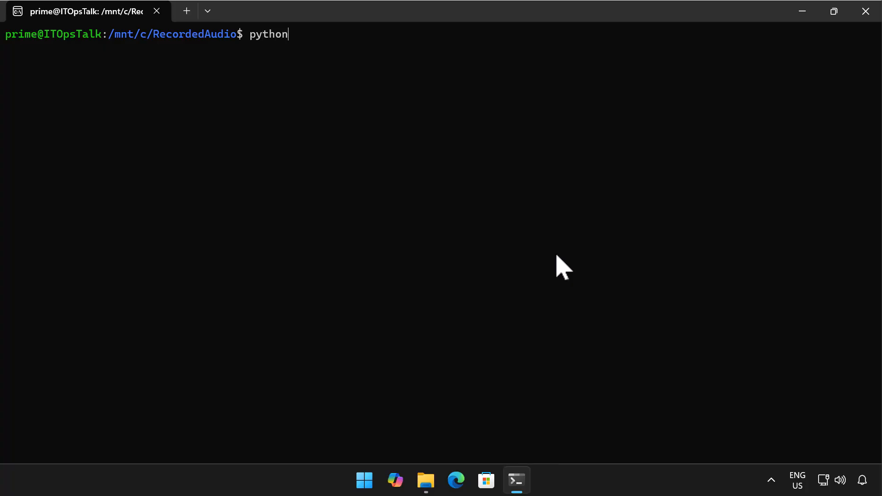
type("3 transcri")
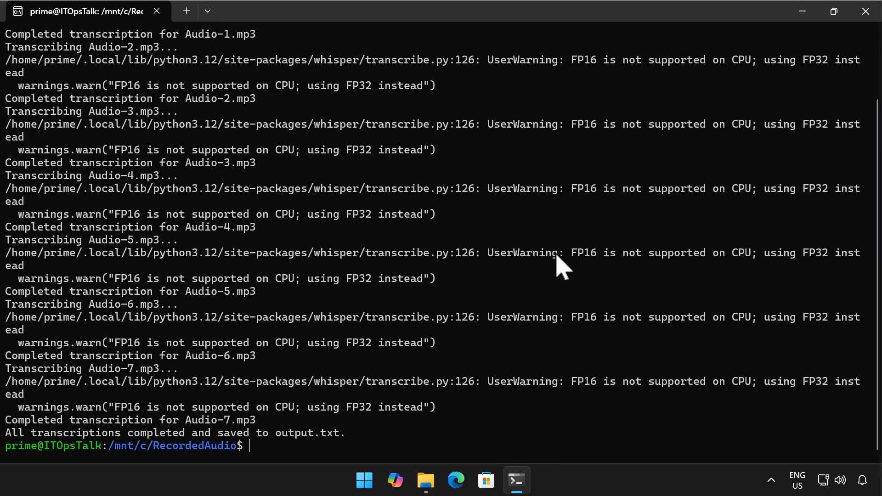
type("ls")
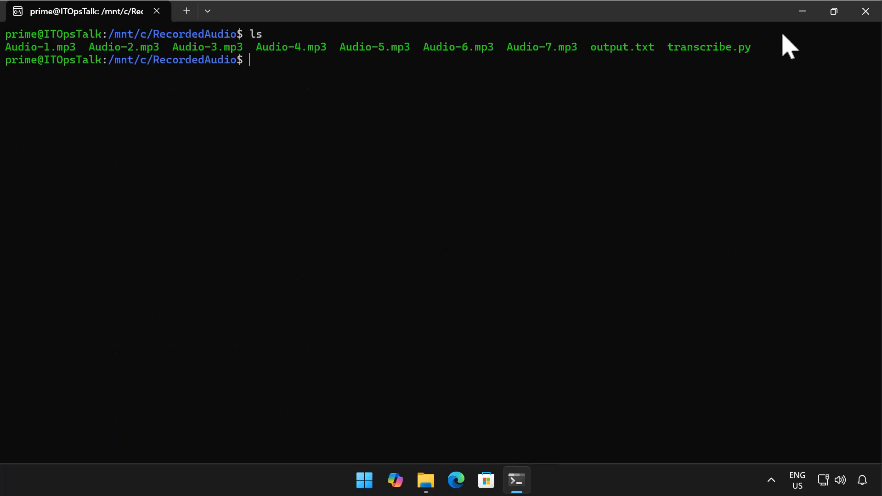
Step: Open output.txt from the RecordedAudio folder and scroll through the transcripts
left_click(426, 480)
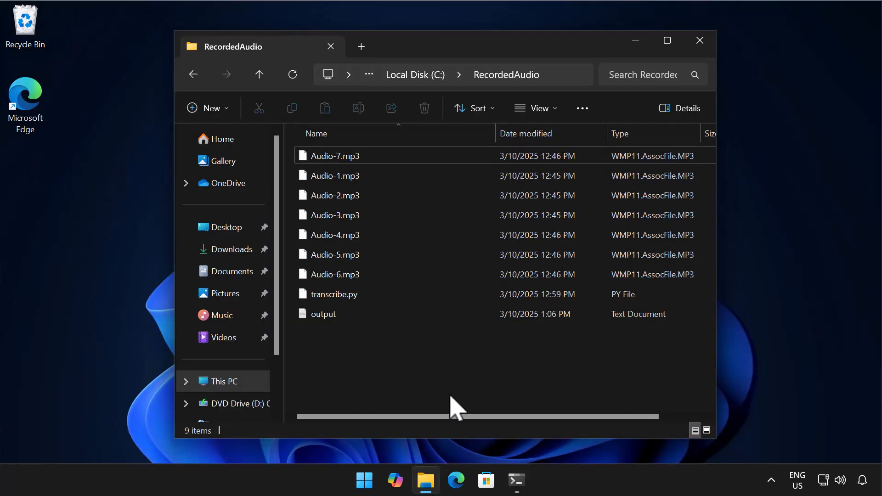
double_click(323, 313)
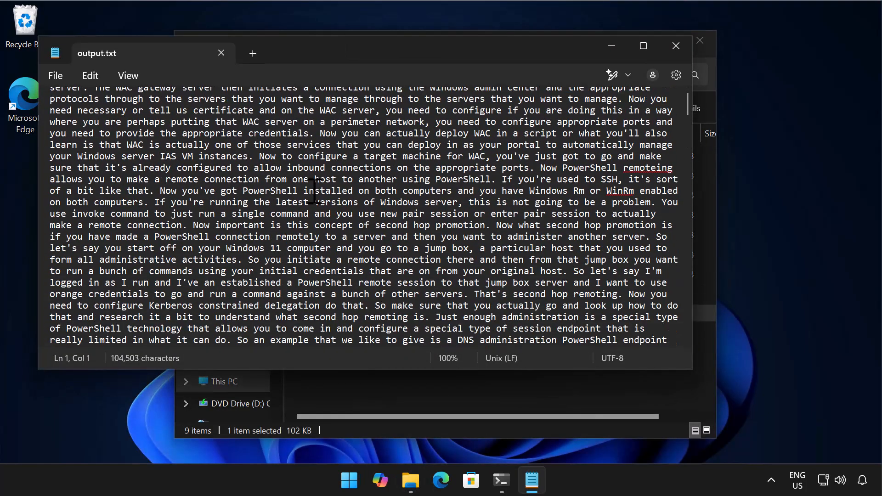
scroll("down", 3)
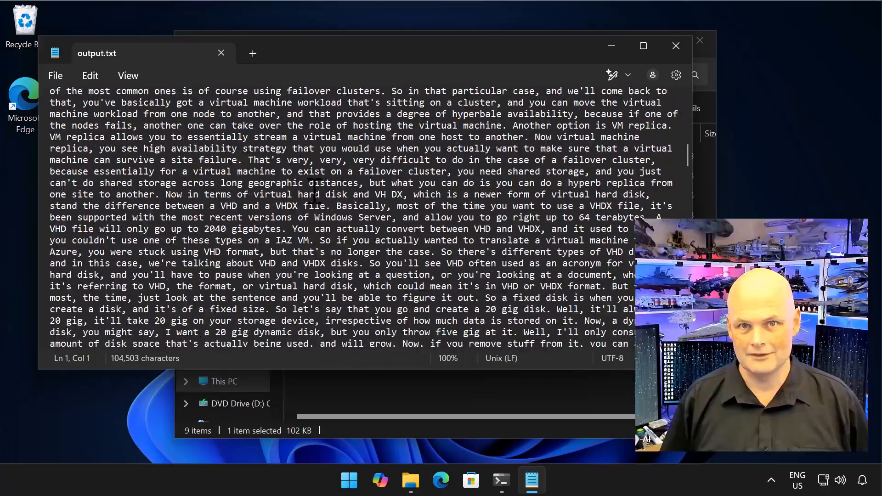
scroll("down", 3)
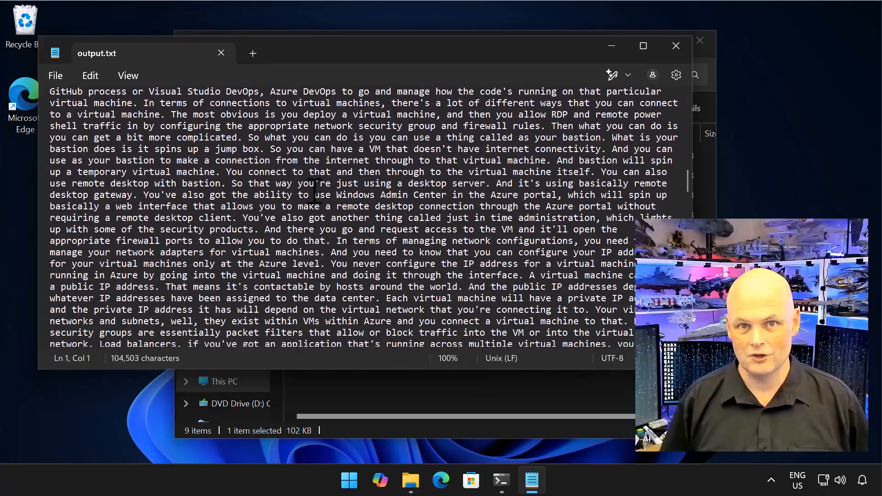
scroll("down", 3)
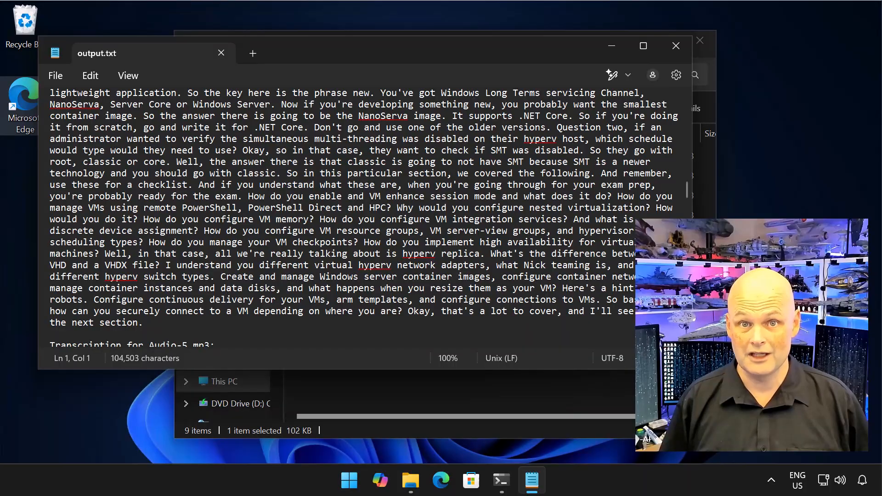